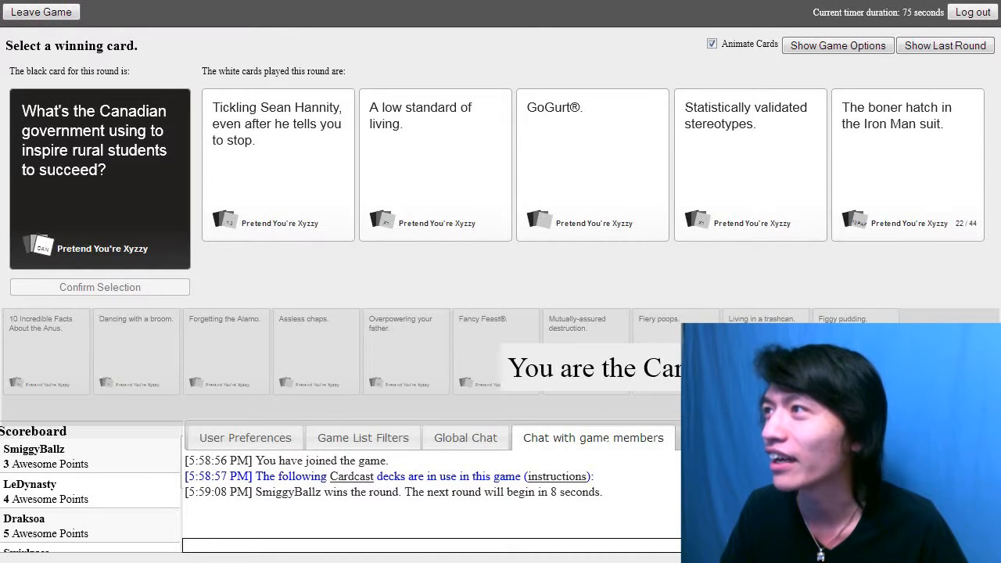
- Close out the Card Czar round so the Oprah's book pick-two round begins
{"action": "left_click", "coordinate": [435, 164]}
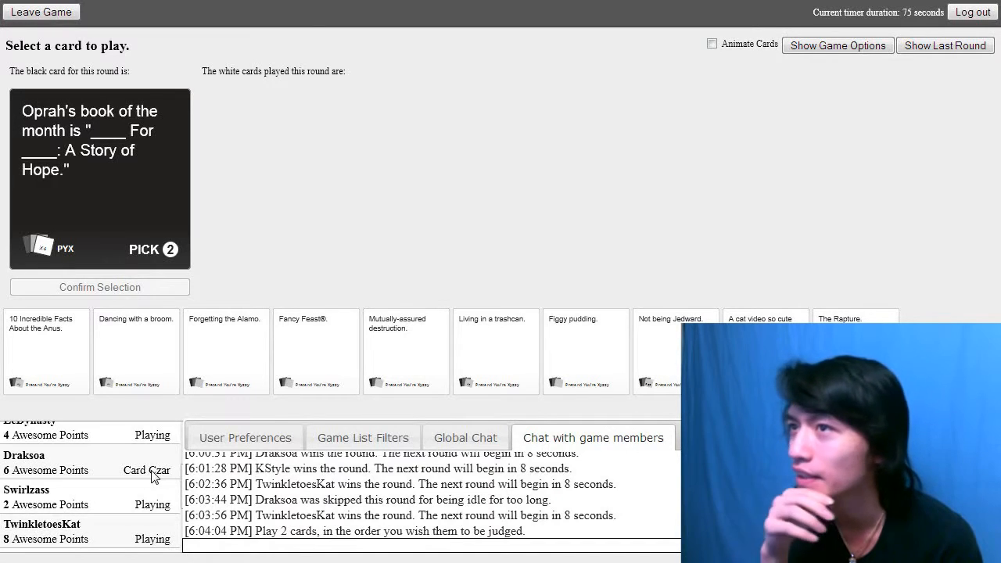
- Play Fancy Feast® first and Mutually-assured destruction second for the Oprah's book card
{"action": "left_click", "coordinate": [339, 352]}
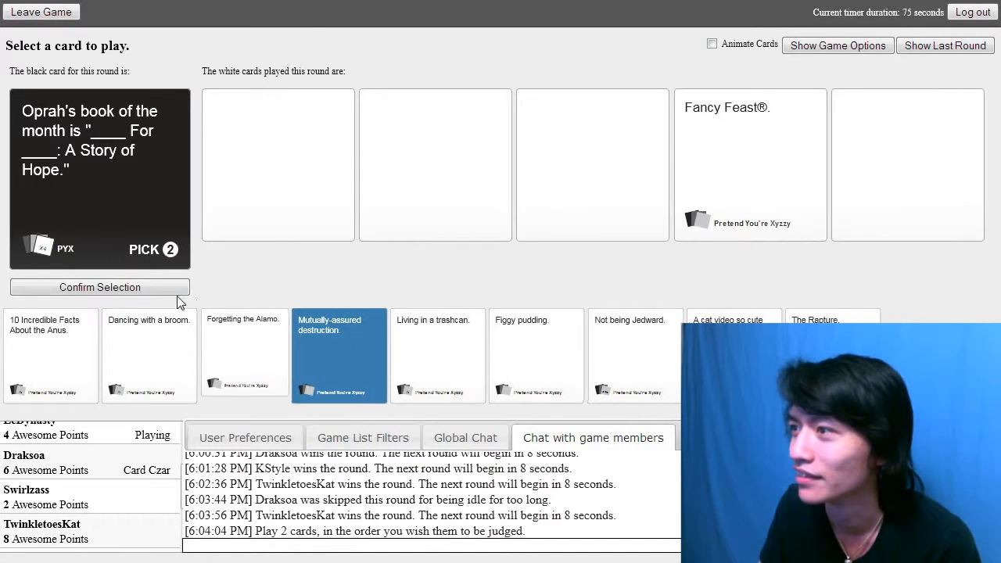
{"action": "left_click", "coordinate": [99, 287]}
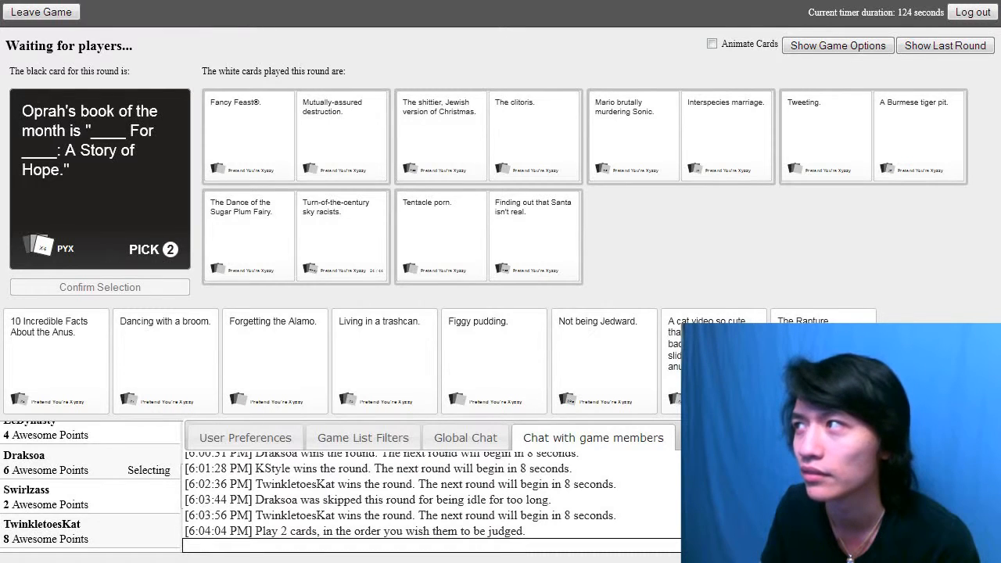
{"action": "mouse_move", "coordinate": [665, 518]}
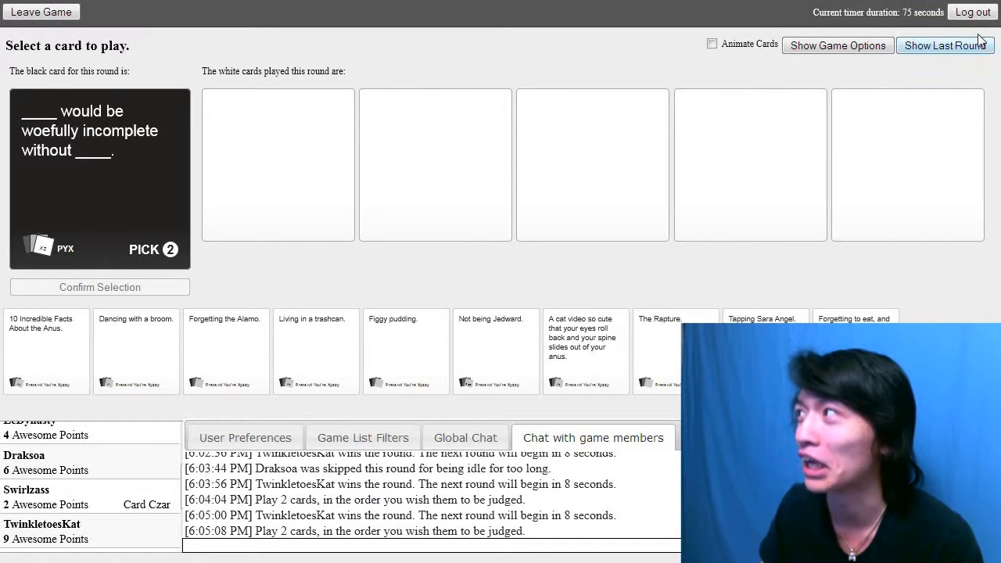
- View the previous round's winning answers, then dismiss the review
{"action": "left_click", "coordinate": [944, 45]}
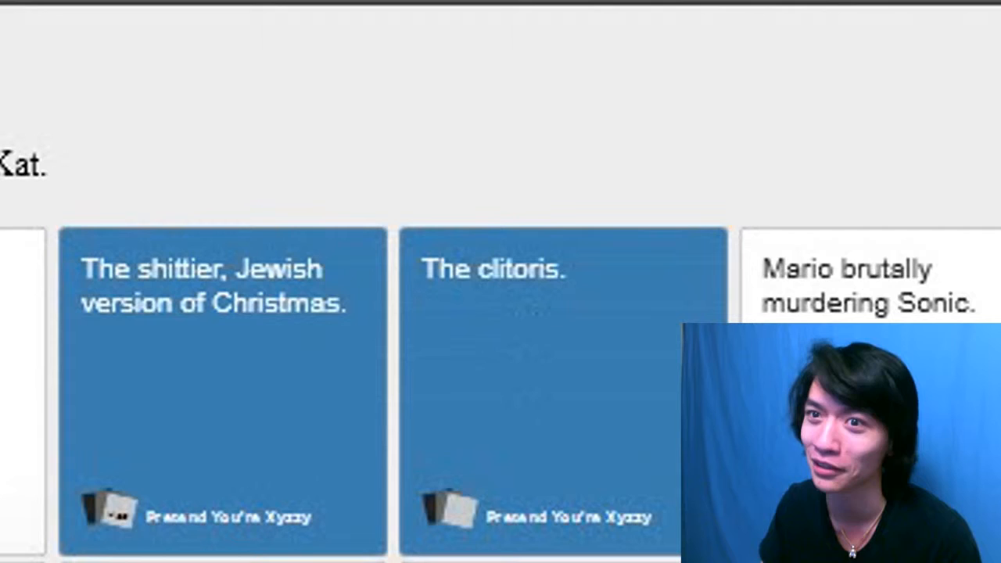
{"action": "left_click", "coordinate": [945, 45]}
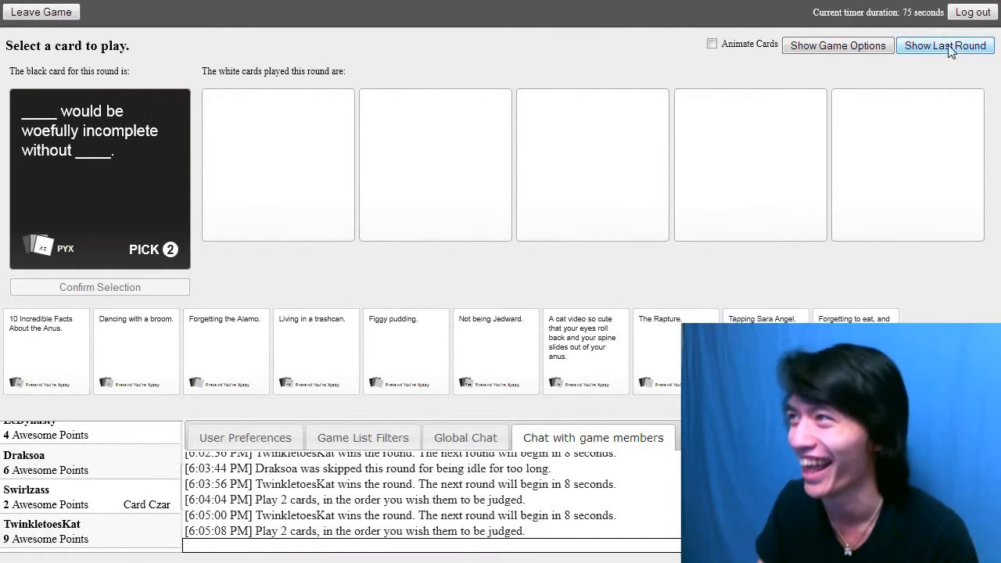
{"action": "mouse_move", "coordinate": [566, 279]}
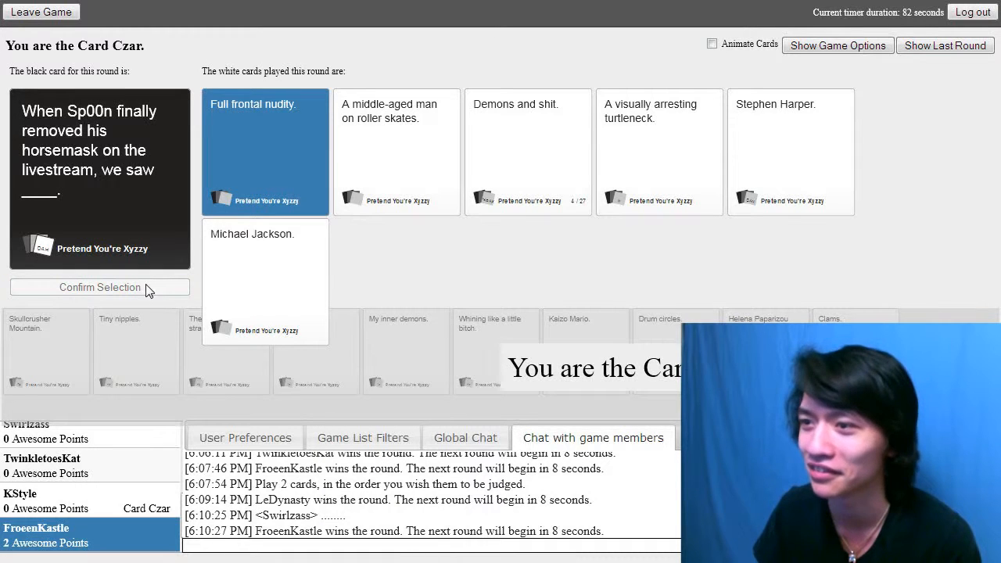
{"action": "mouse_move", "coordinate": [636, 289]}
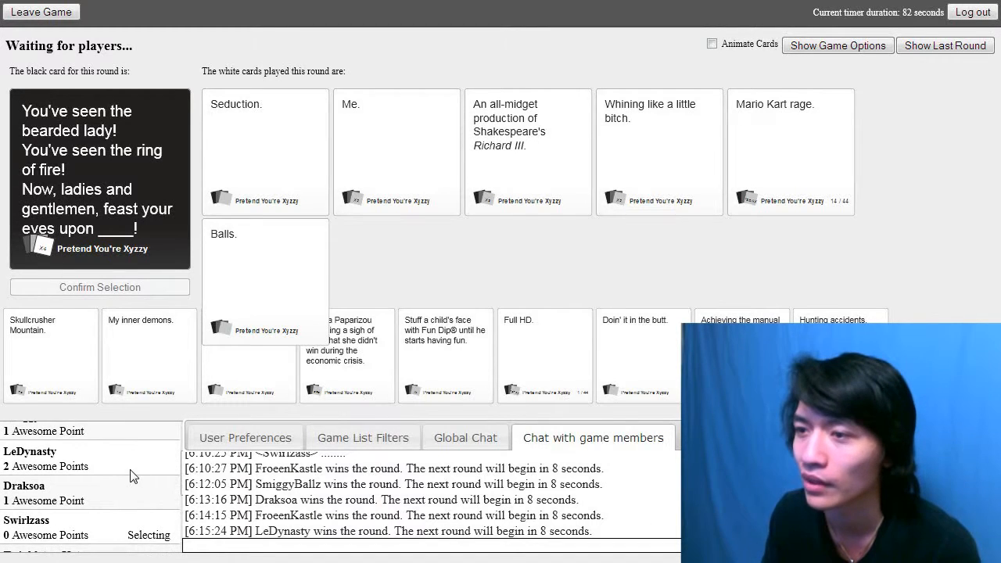
{"action": "mouse_move", "coordinate": [125, 476]}
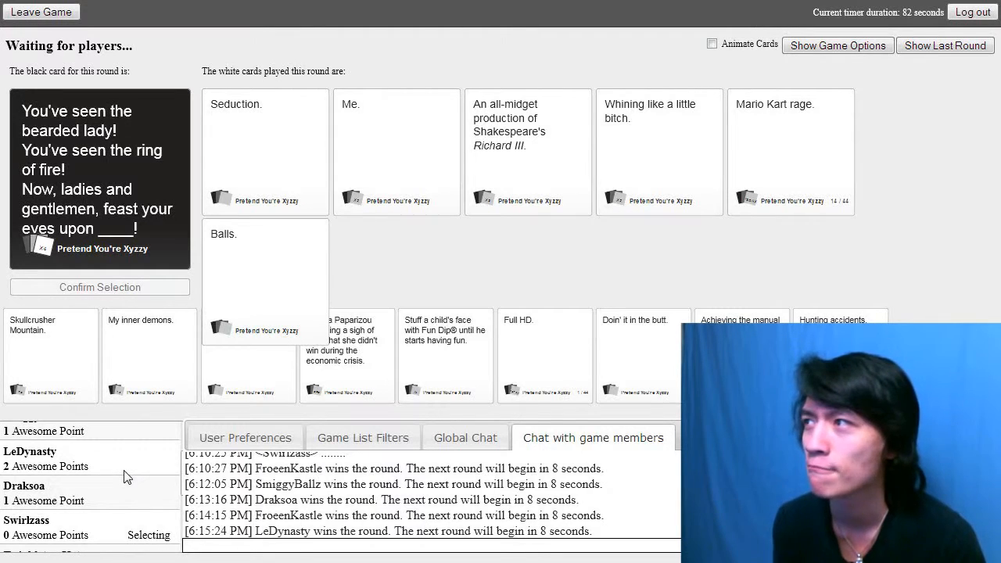
- Wait while other players submit answers to the bearded lady card
{"action": "left_click", "coordinate": [659, 150]}
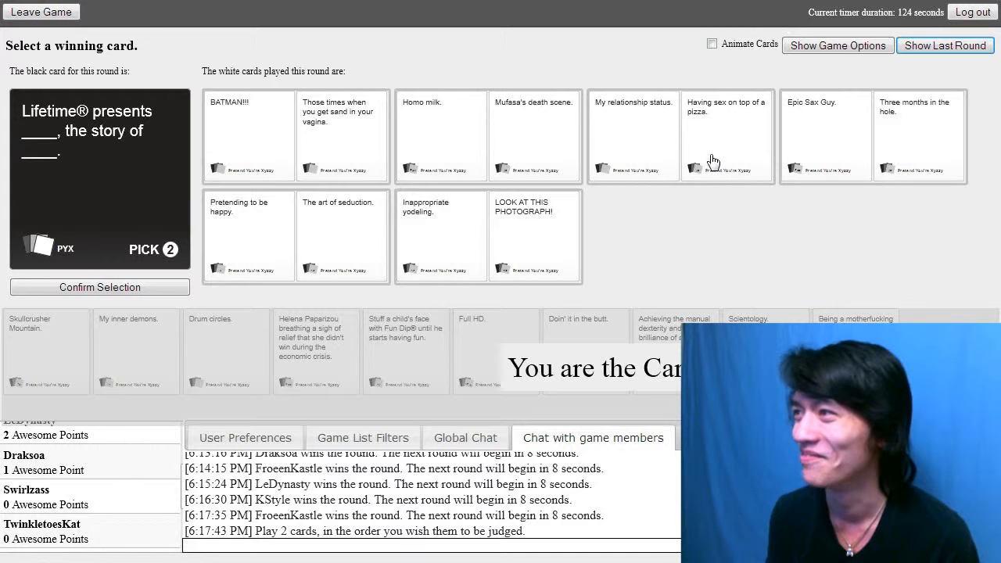
- Select the Having sex on top of a pizza pair and confirm it as winner
{"action": "left_click", "coordinate": [725, 136]}
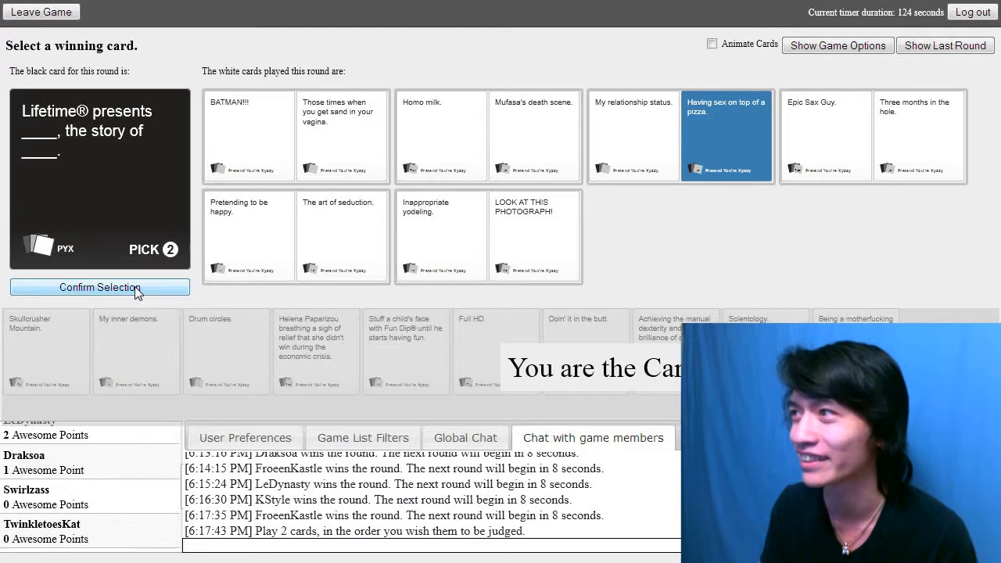
{"action": "left_click", "coordinate": [99, 286]}
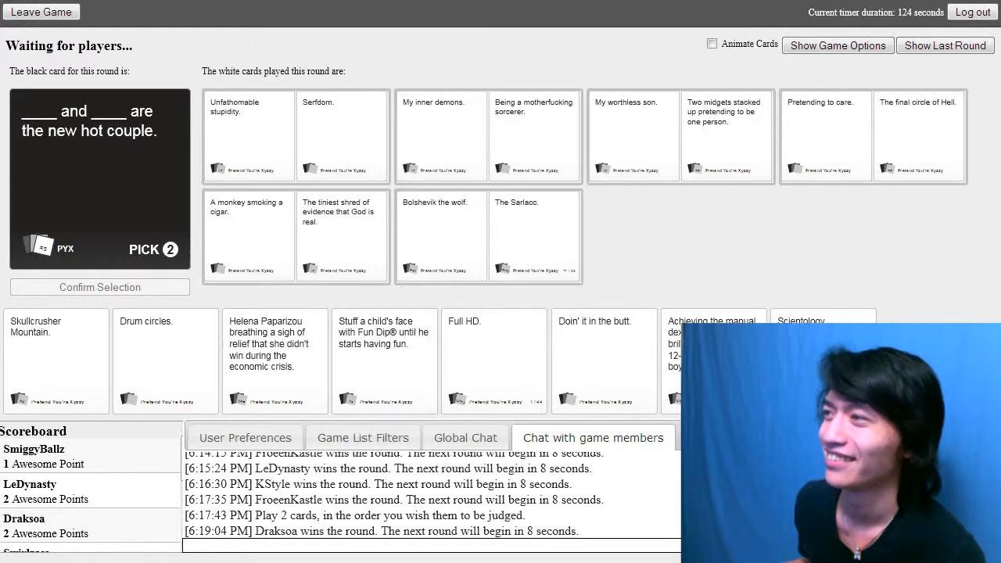
{"action": "left_click", "coordinate": [440, 136]}
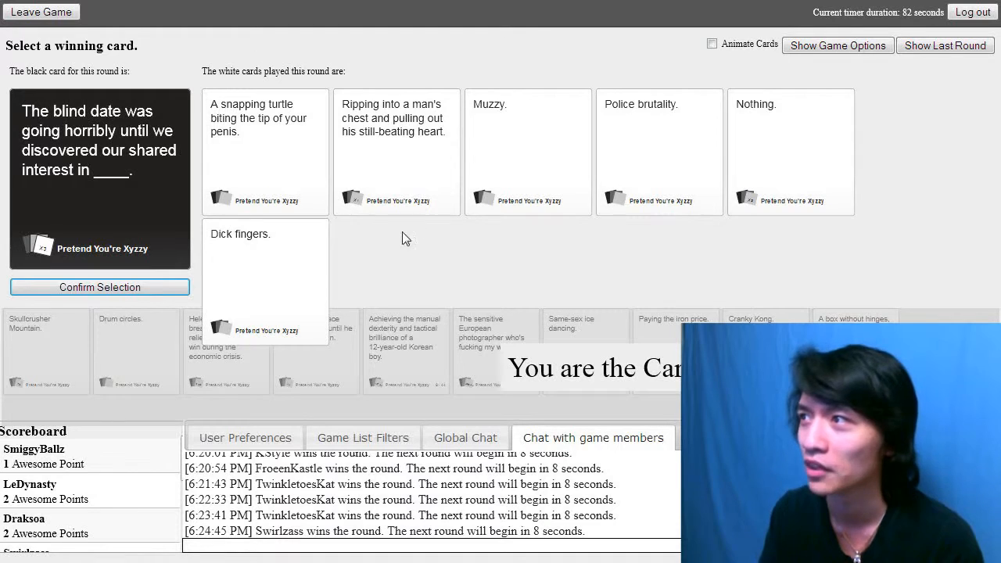
- Pick the 'Ripping into a man's chest' card as the blind date winner
{"action": "left_click", "coordinate": [397, 152]}
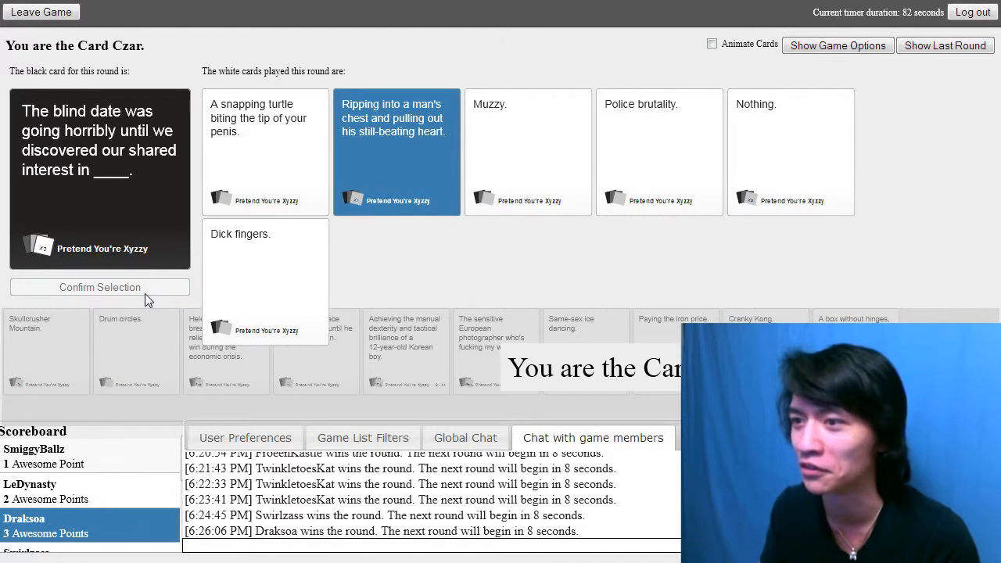
{"action": "mouse_move", "coordinate": [487, 293]}
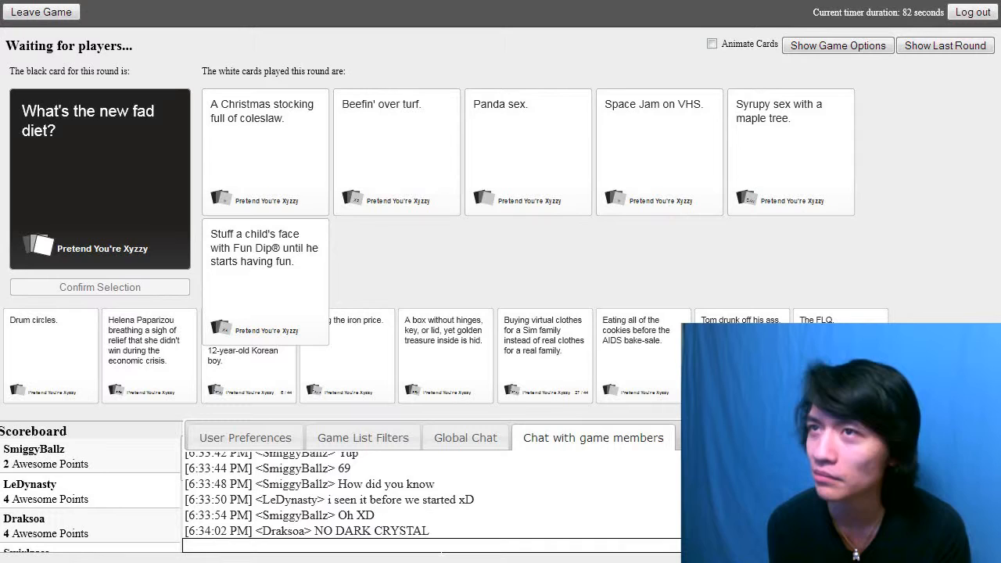
{"action": "left_click", "coordinate": [265, 280]}
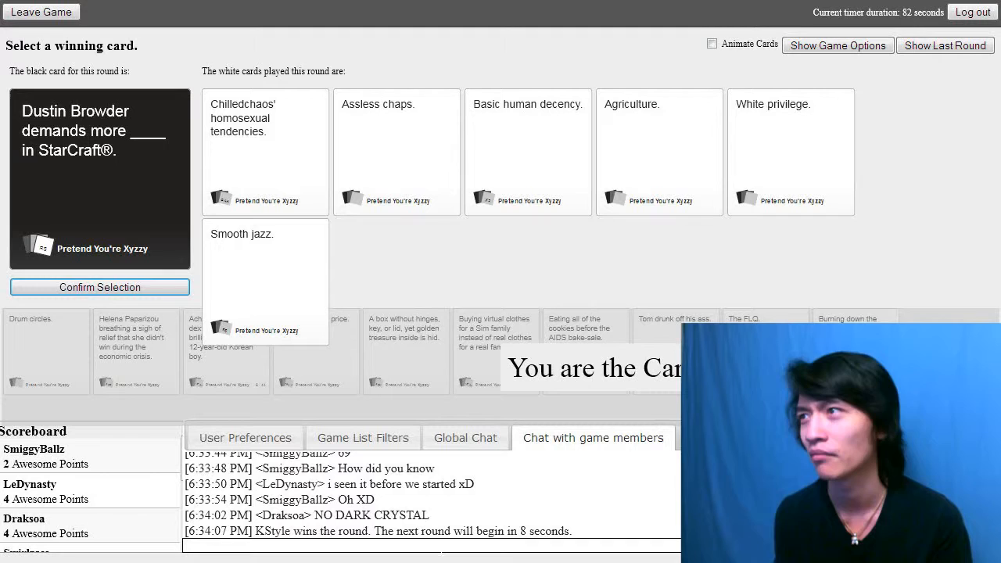
{"action": "mouse_move", "coordinate": [716, 187]}
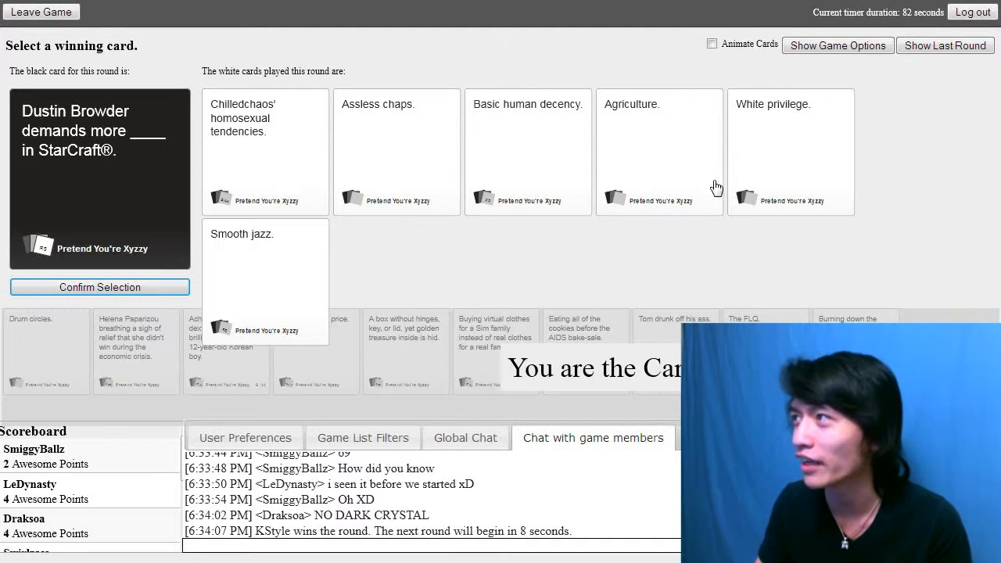
- Select 'Agriculture.' as the winning card for the StarCraft® question
{"action": "left_click", "coordinate": [659, 152]}
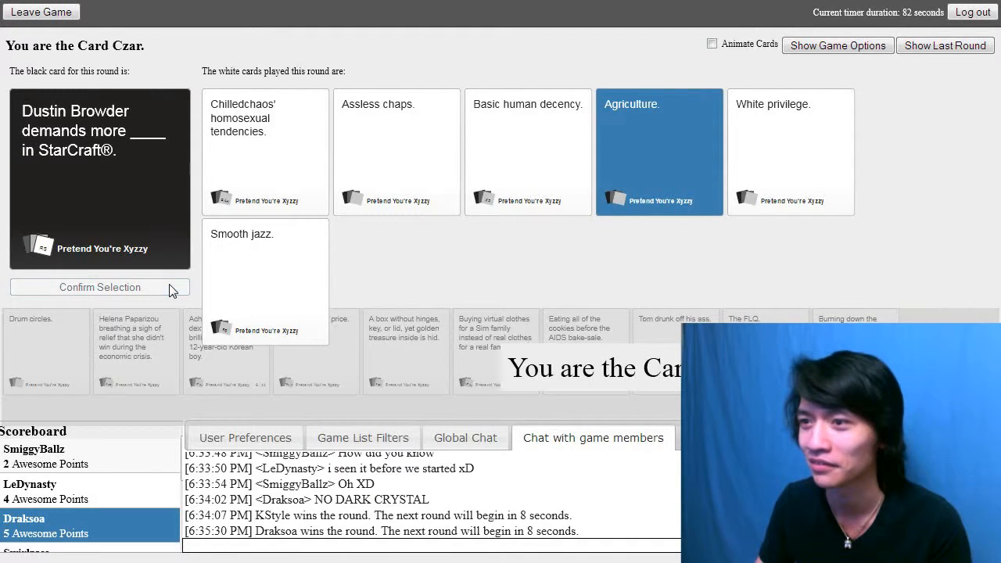
{"action": "mouse_move", "coordinate": [434, 277]}
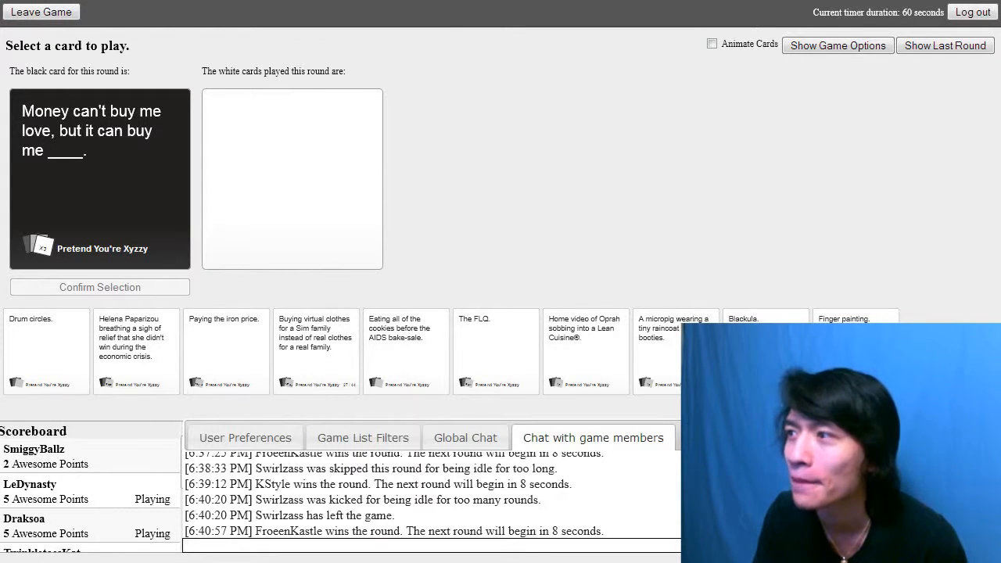
{"action": "mouse_move", "coordinate": [321, 398]}
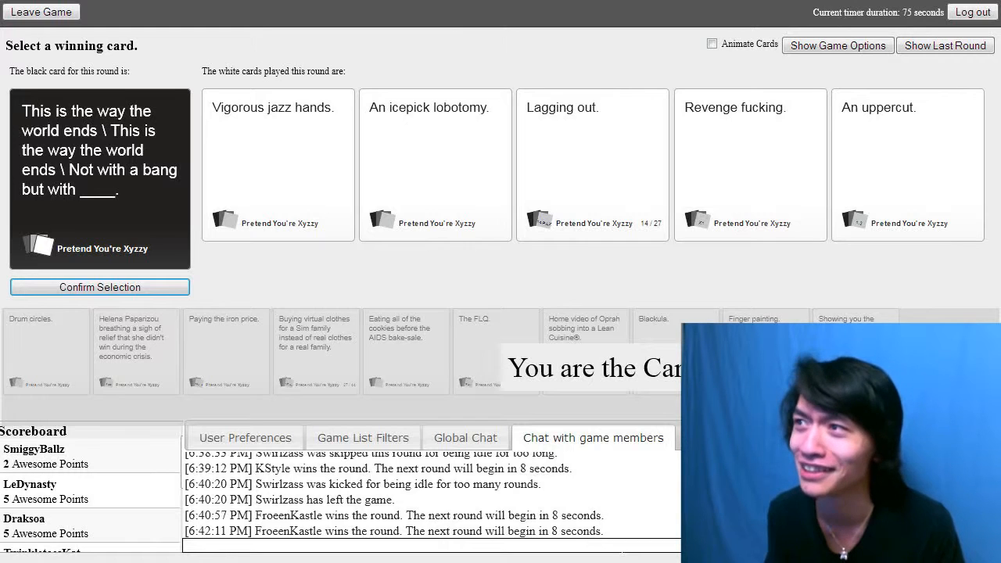
- Select 'An uppercut.' and confirm it as the world-ends winner
{"action": "left_click", "coordinate": [907, 164]}
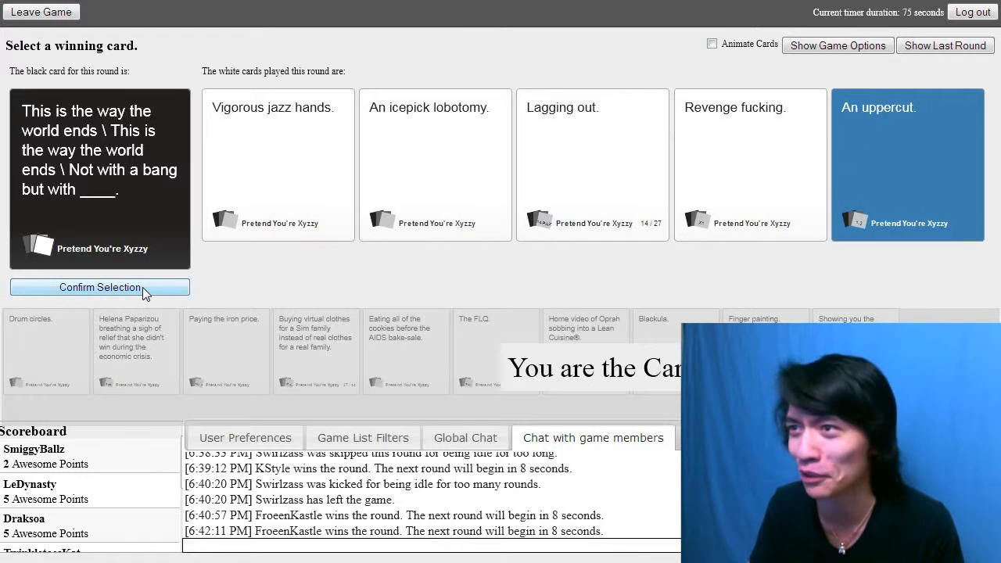
{"action": "left_click", "coordinate": [99, 287]}
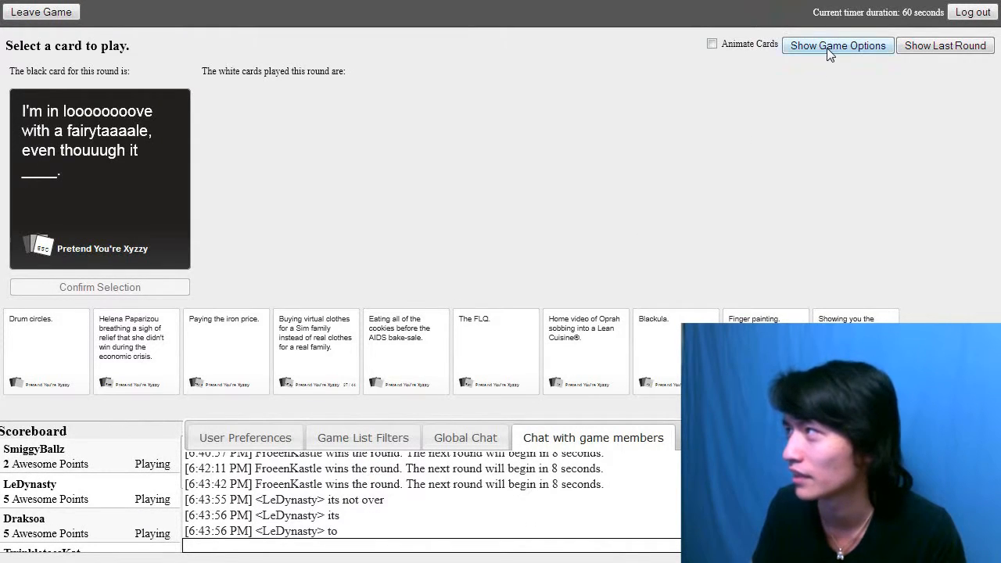
- Show and hide the game options twice, confirming the score limit dropped from 69 to 10
{"action": "left_click", "coordinate": [837, 44]}
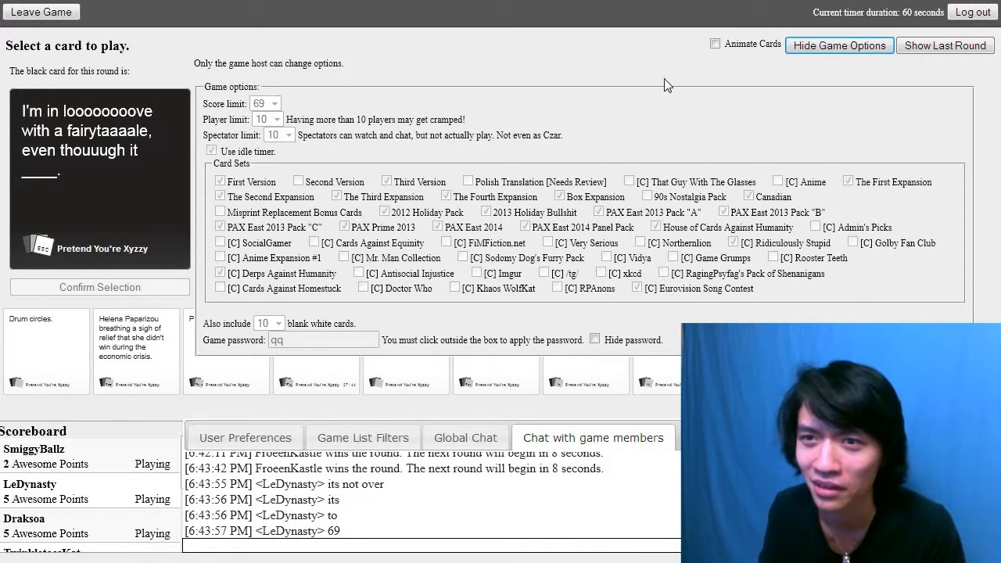
{"action": "left_click", "coordinate": [839, 44]}
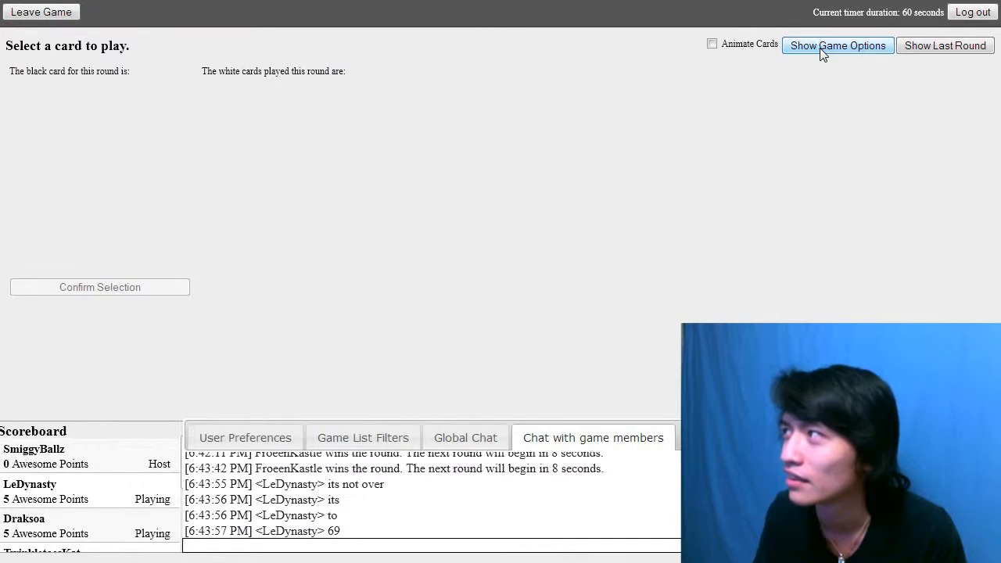
{"action": "mouse_move", "coordinate": [537, 122]}
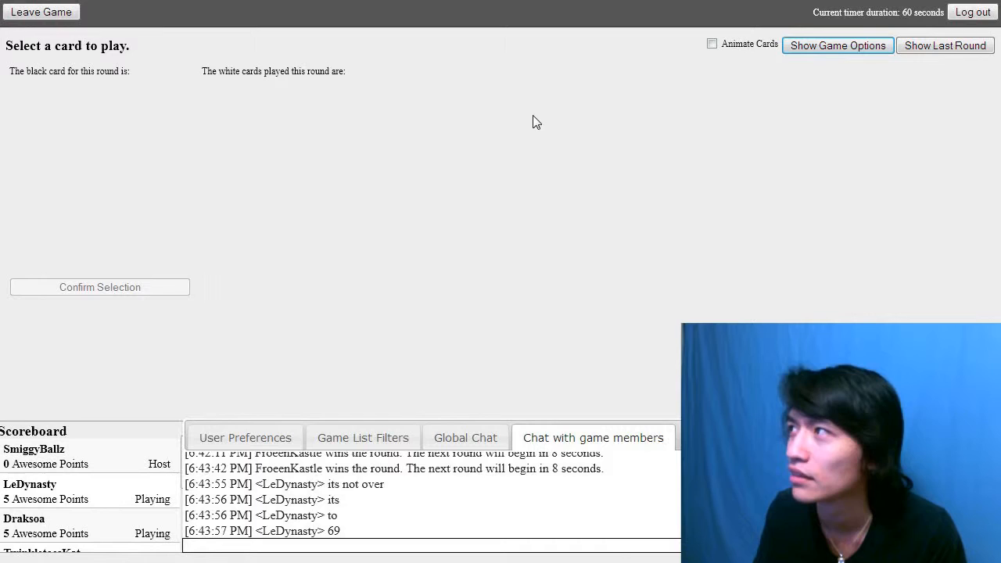
{"action": "left_click", "coordinate": [836, 44]}
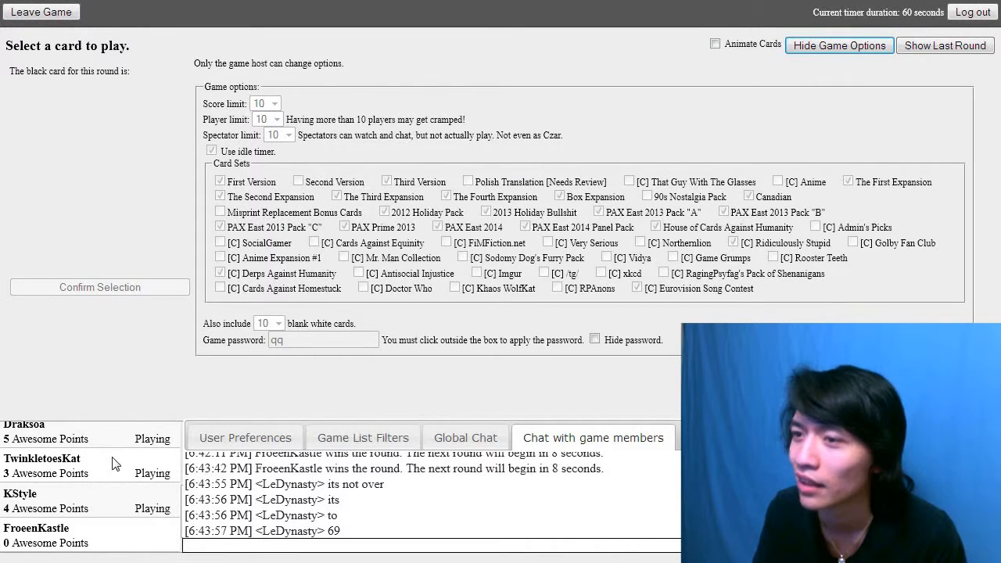
{"action": "left_click", "coordinate": [838, 44]}
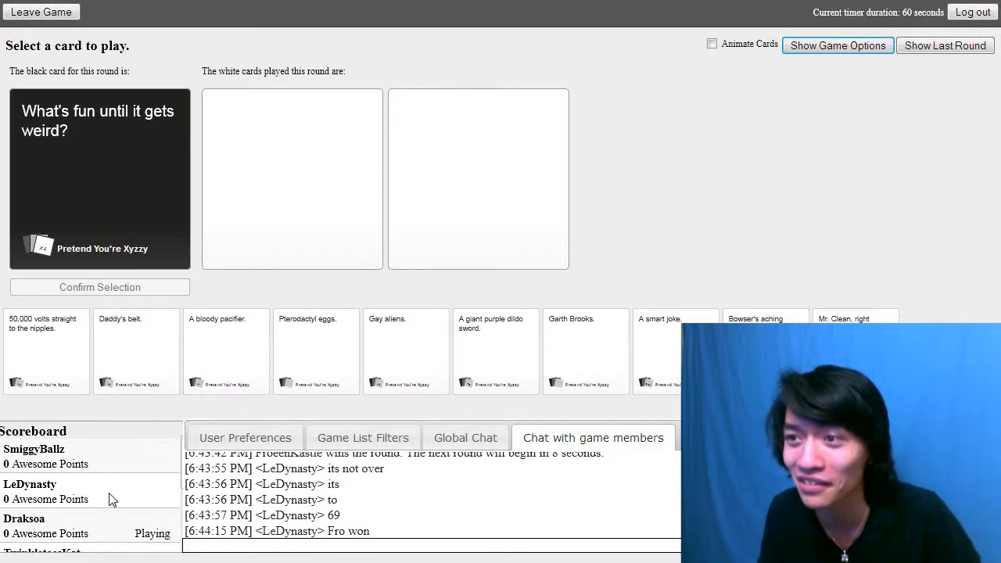
{"action": "left_click", "coordinate": [838, 45]}
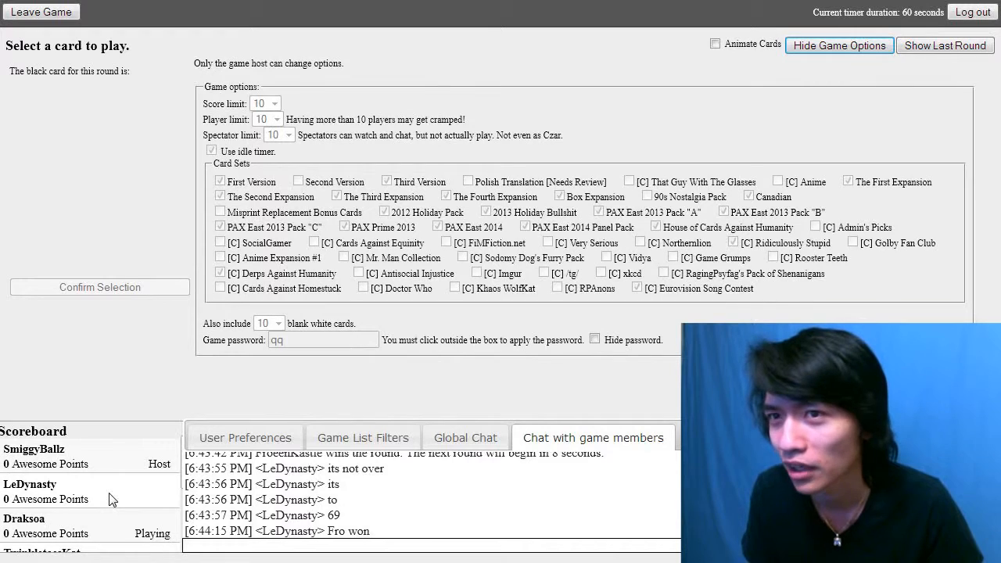
{"action": "left_click", "coordinate": [839, 45]}
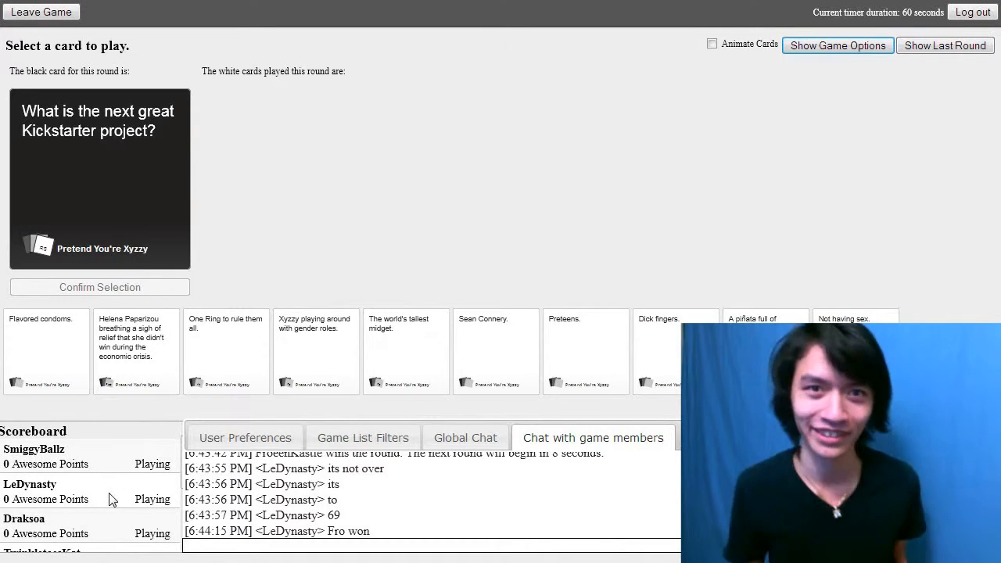